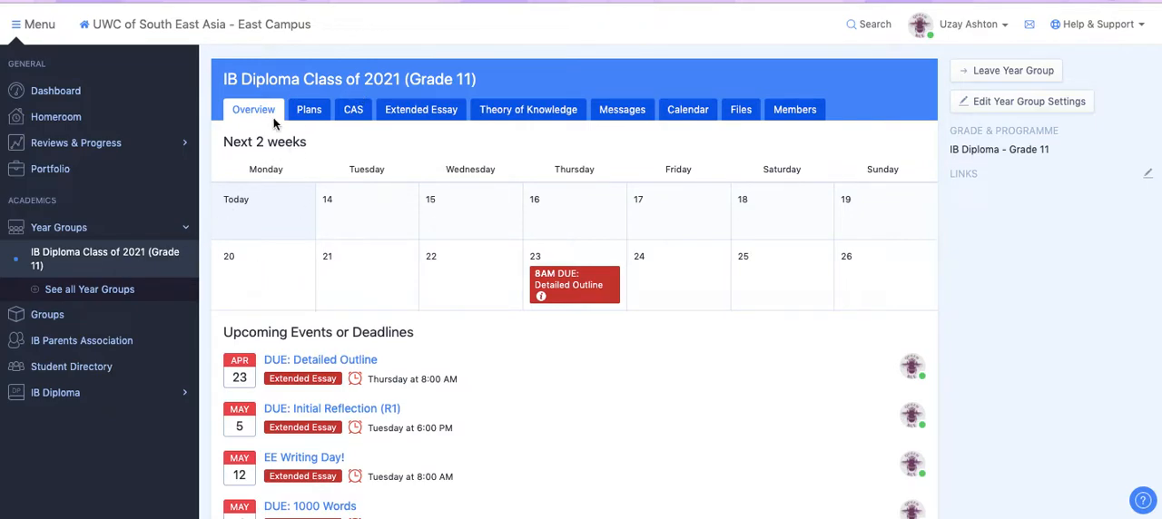
Open the 'DUE: 1000 Words' deadline from the Upcoming Events list
{"action": "scroll", "scroll_direction": "down", "scroll_amount": 3}
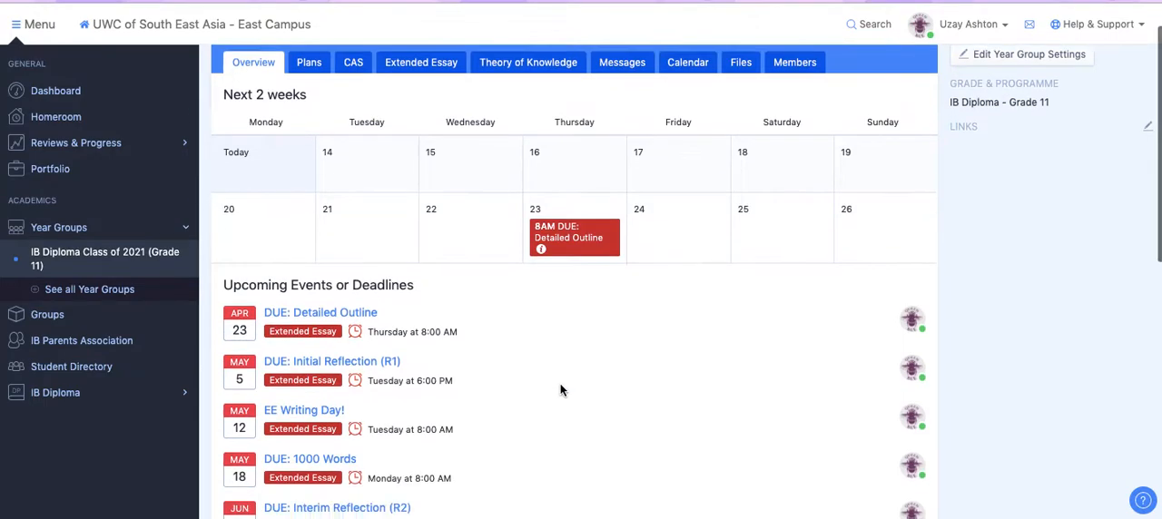
{"action": "scroll", "scroll_direction": "down", "scroll_amount": 3}
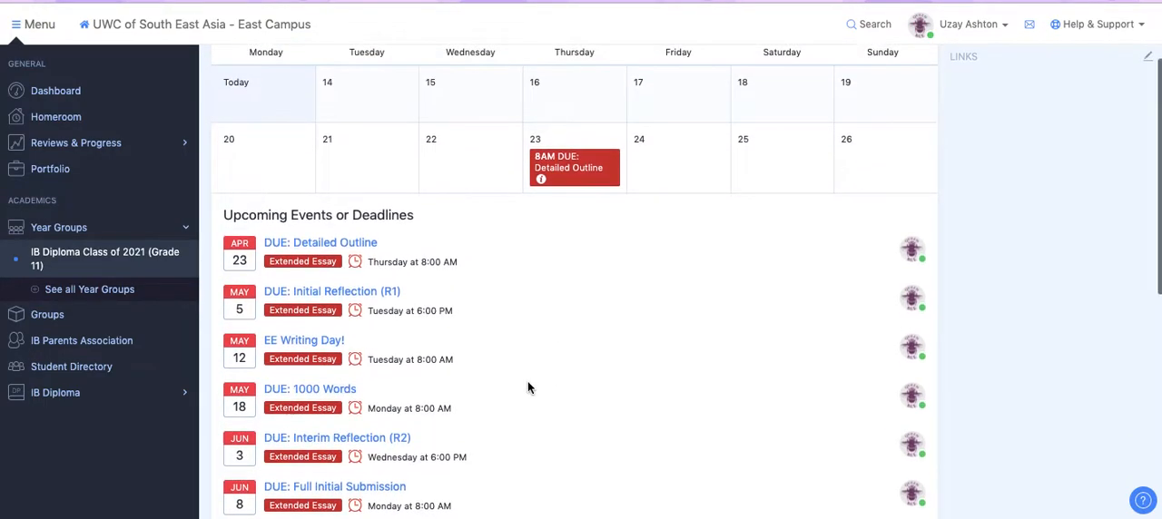
{"action": "scroll", "scroll_direction": "down", "scroll_amount": 3}
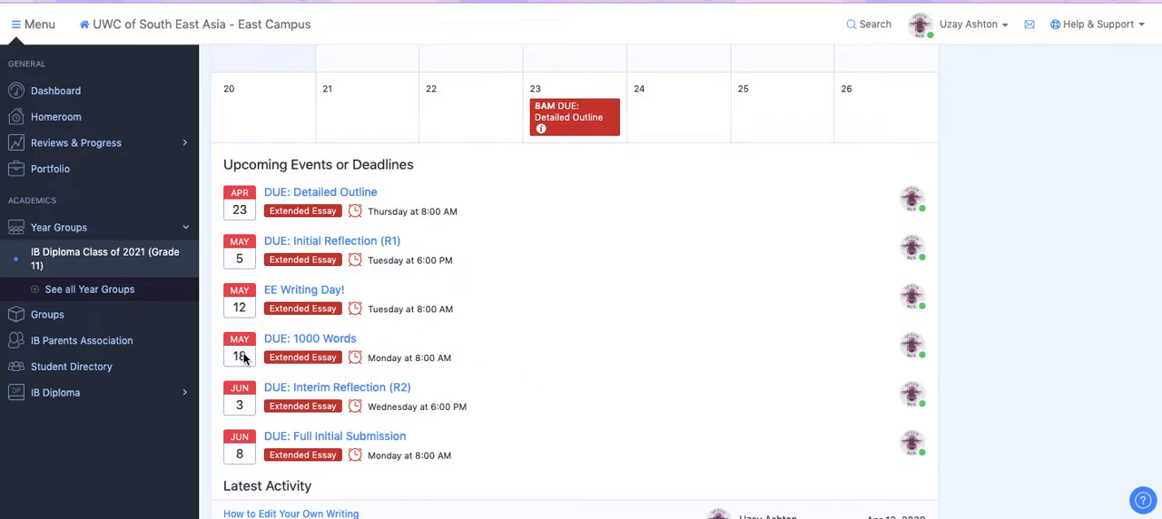
{"action": "mouse_move", "coordinate": [512, 327]}
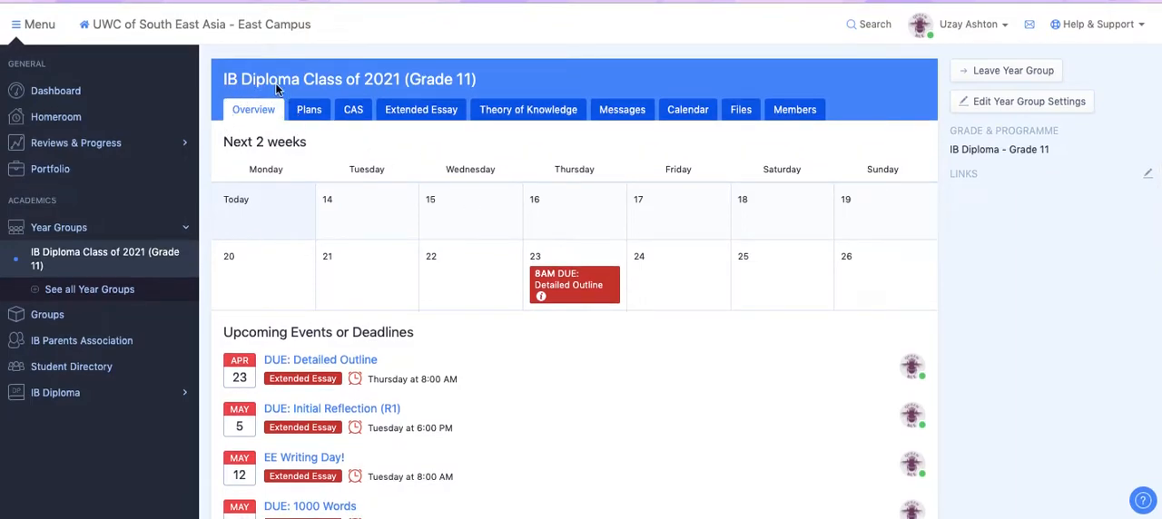
{"action": "scroll", "scroll_direction": "down", "scroll_amount": 3}
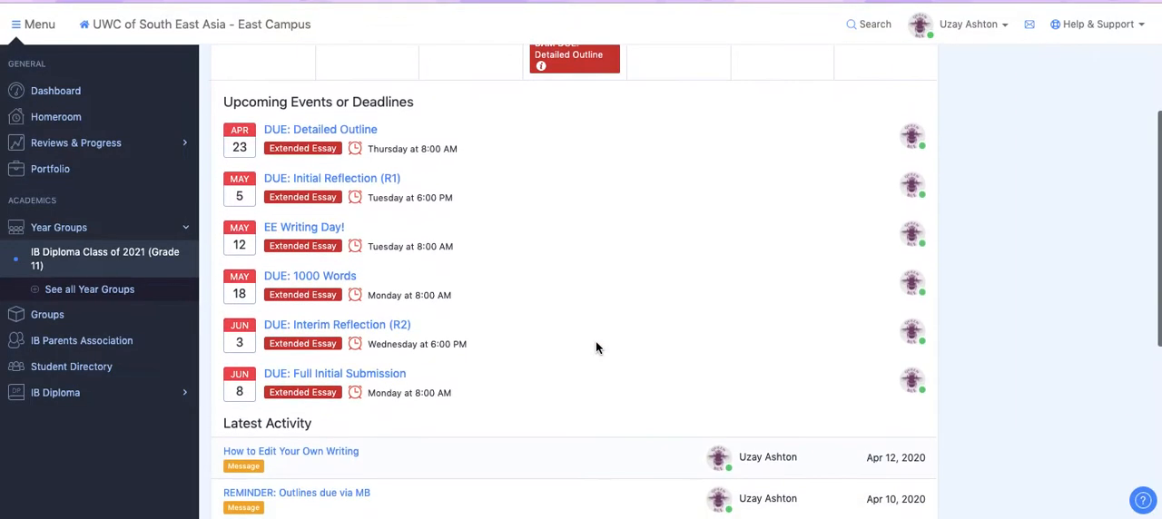
{"action": "mouse_move", "coordinate": [299, 279]}
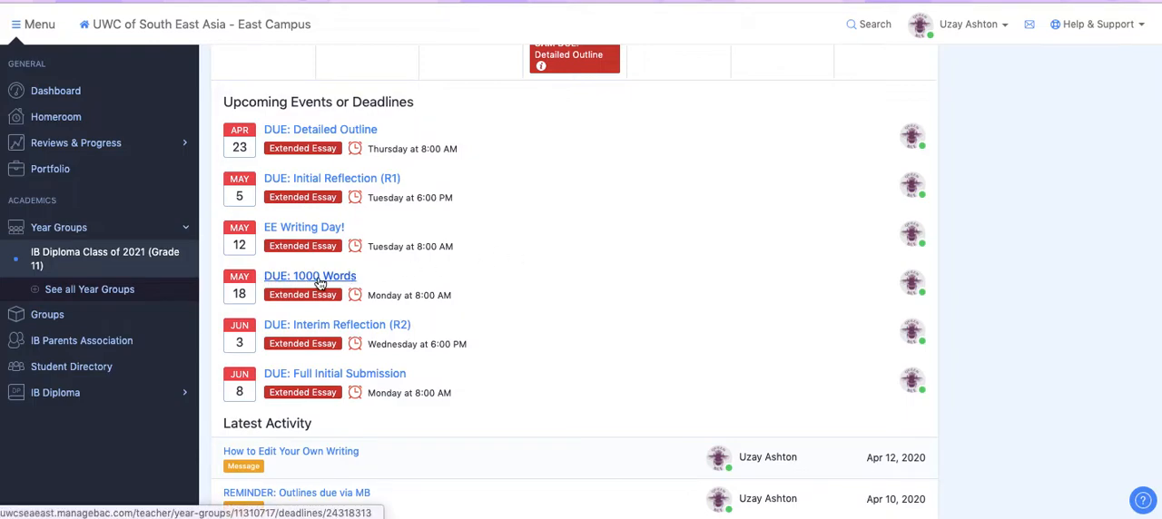
{"action": "left_click", "coordinate": [309, 276]}
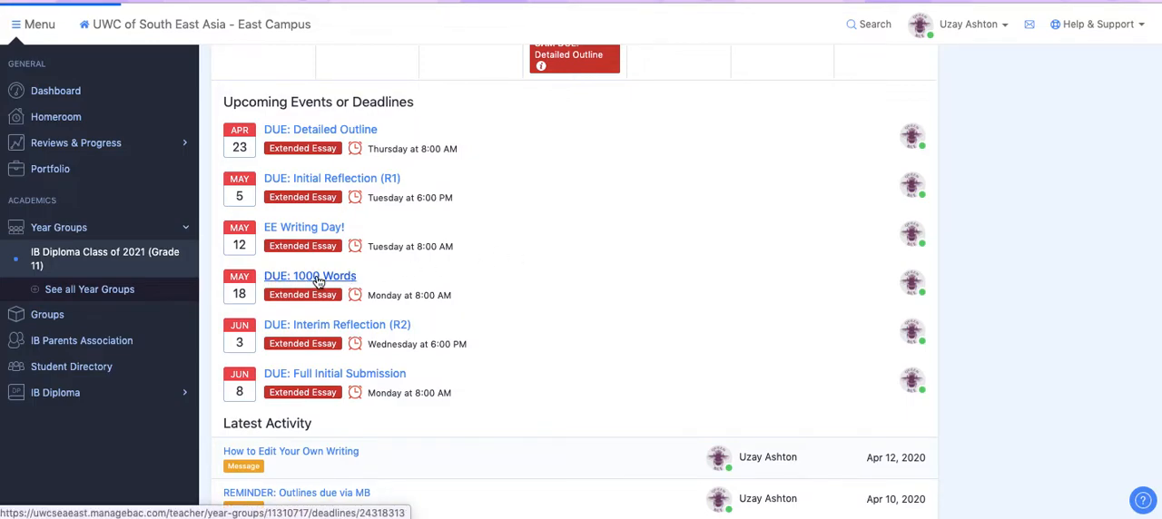
{"action": "left_click", "coordinate": [309, 276]}
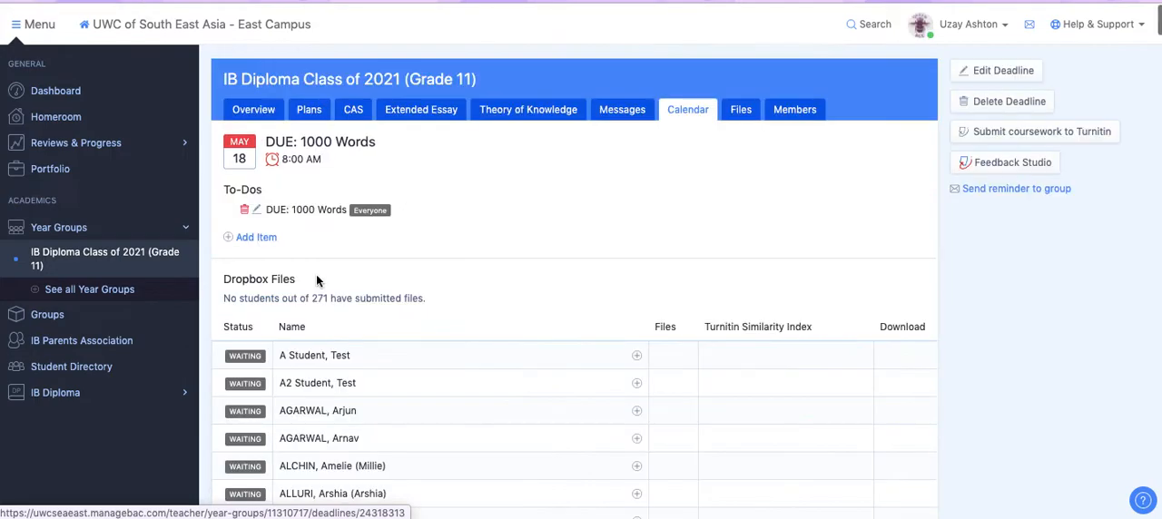
{"action": "mouse_move", "coordinate": [524, 294]}
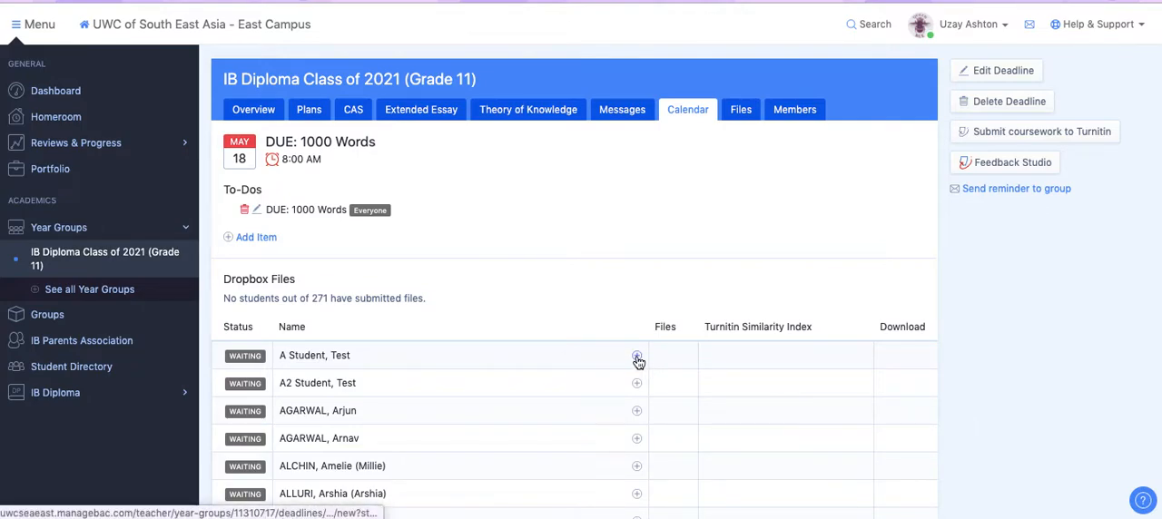
Choose the sample 1000-words PDF for 'A Student, Test' and upload it to the dropbox
{"action": "left_click", "coordinate": [636, 356]}
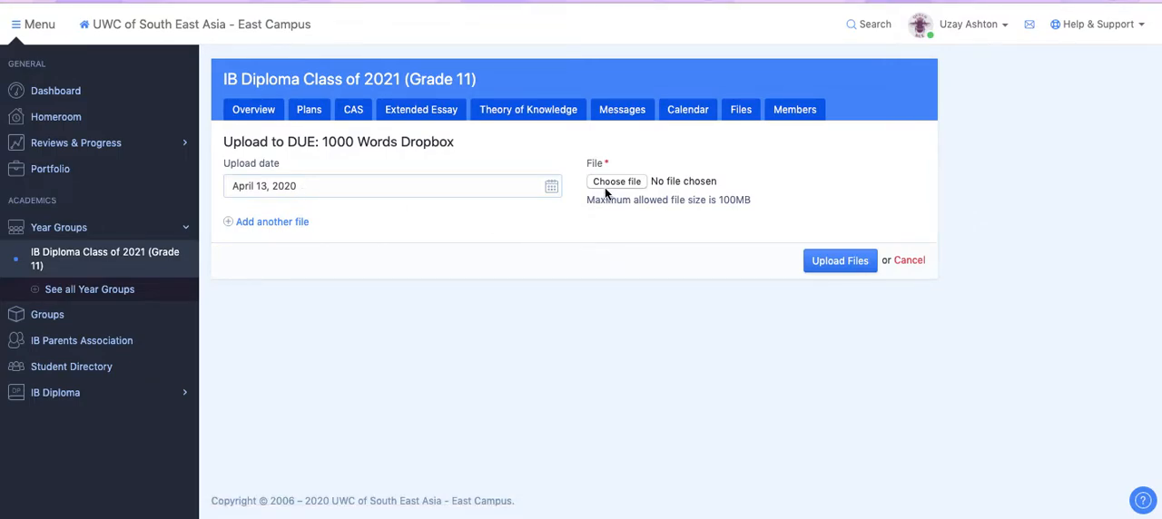
{"action": "left_click", "coordinate": [618, 182]}
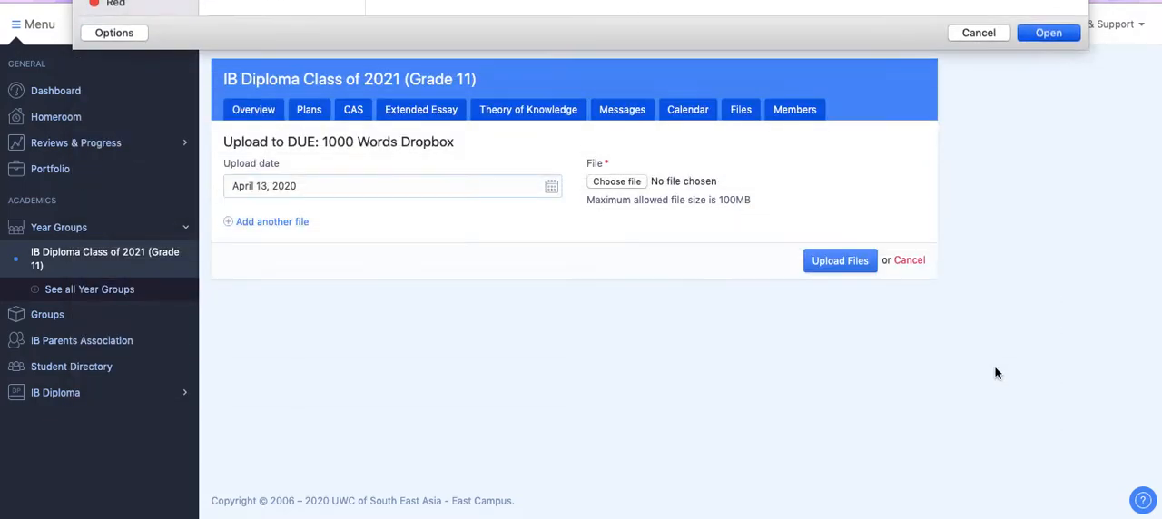
{"action": "left_click", "coordinate": [1050, 32]}
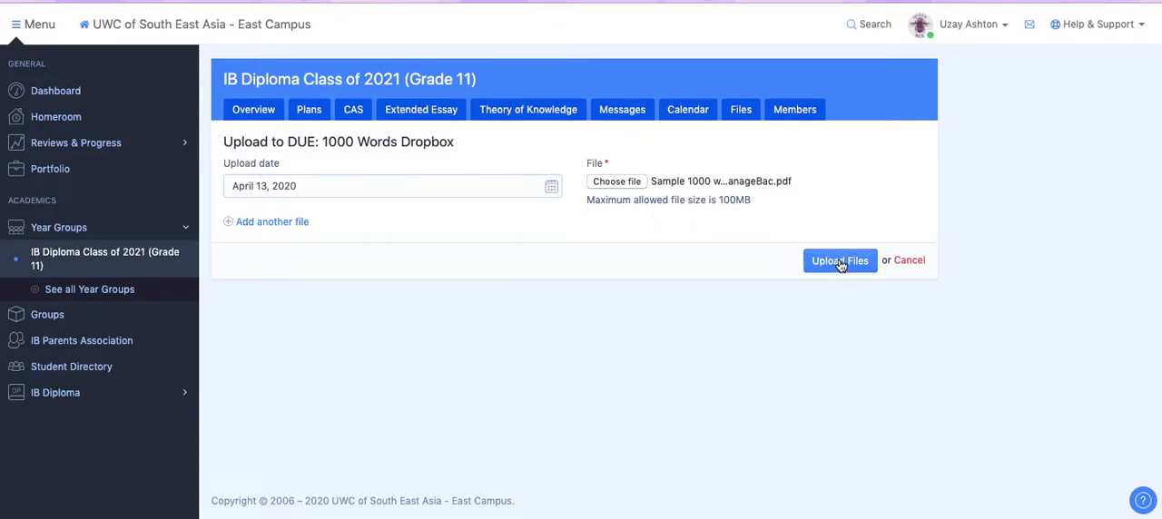
{"action": "left_click", "coordinate": [839, 262]}
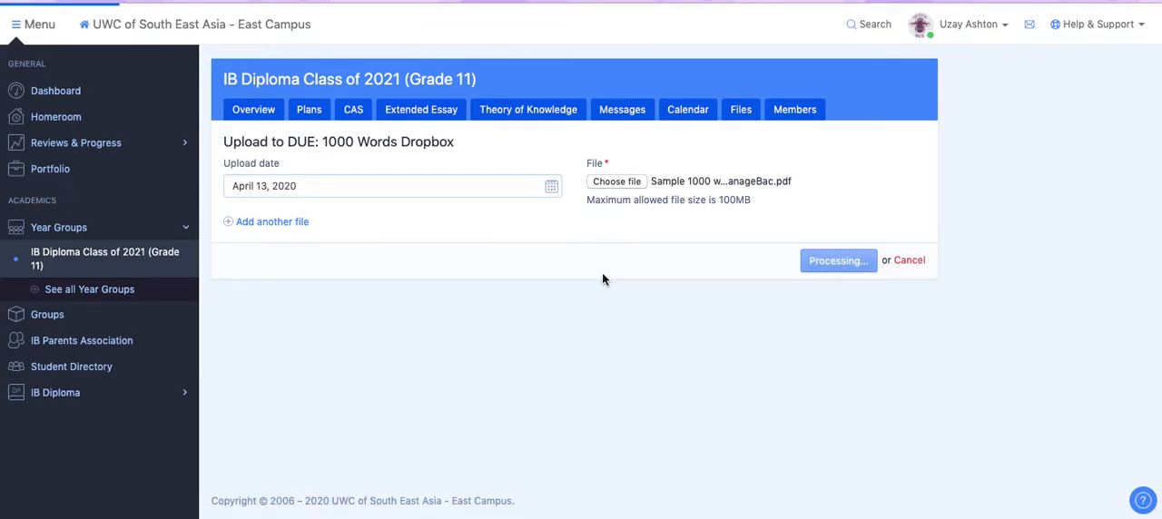
Review the Dropbox Files table showing Sample_1000_words_for_ManageBac.pdf under the test student, marked early
{"action": "left_click", "coordinate": [838, 262]}
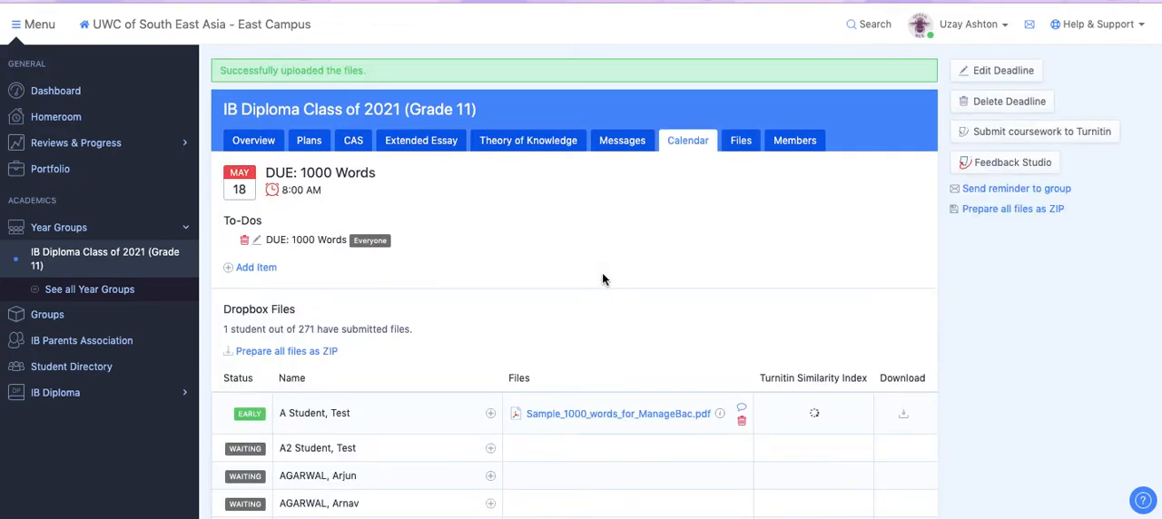
{"action": "scroll", "scroll_direction": "down", "scroll_amount": 3}
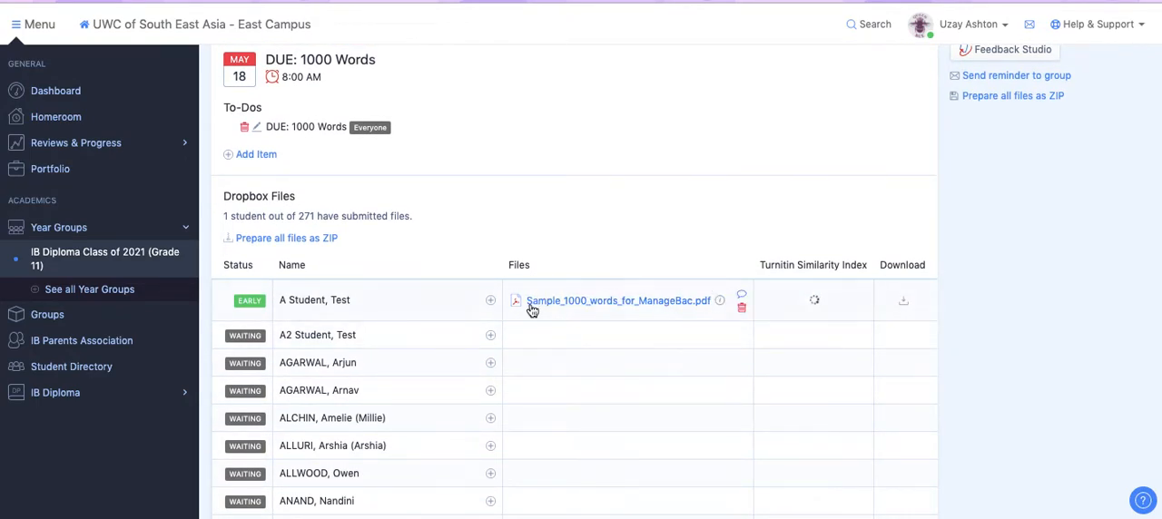
{"action": "mouse_move", "coordinate": [608, 352]}
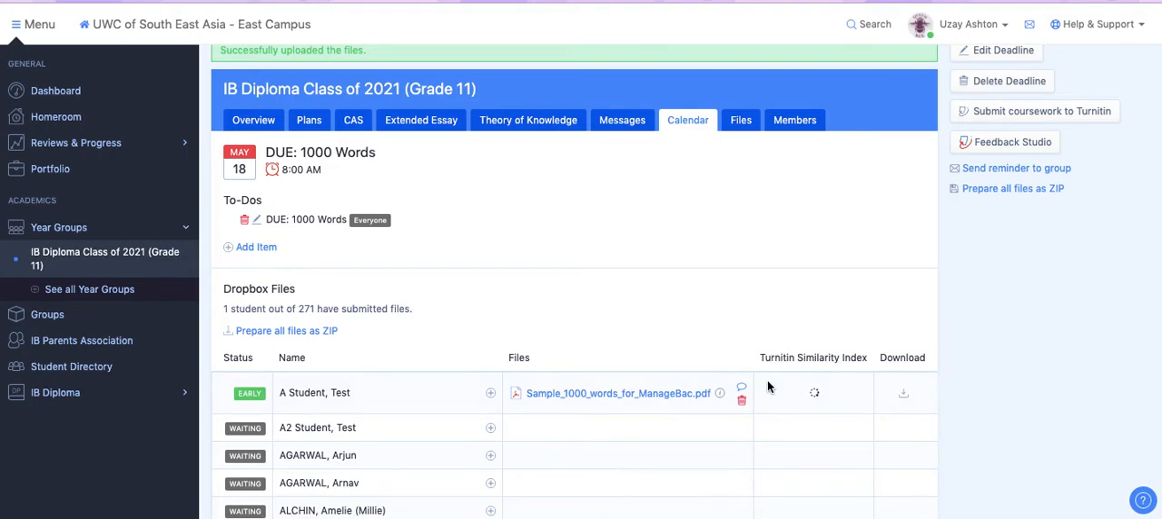
{"action": "mouse_move", "coordinate": [826, 393]}
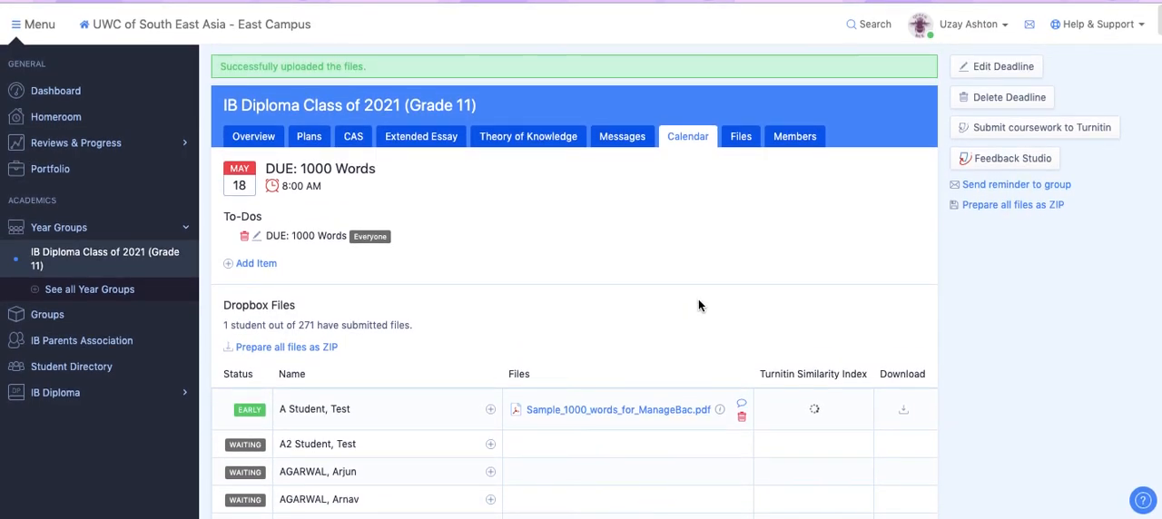
{"action": "mouse_move", "coordinate": [494, 225]}
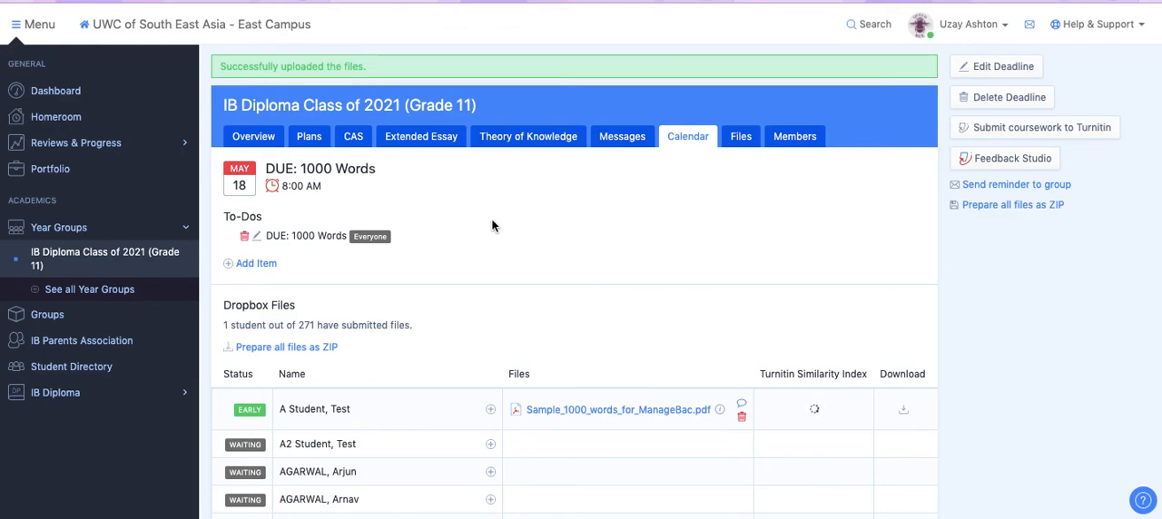